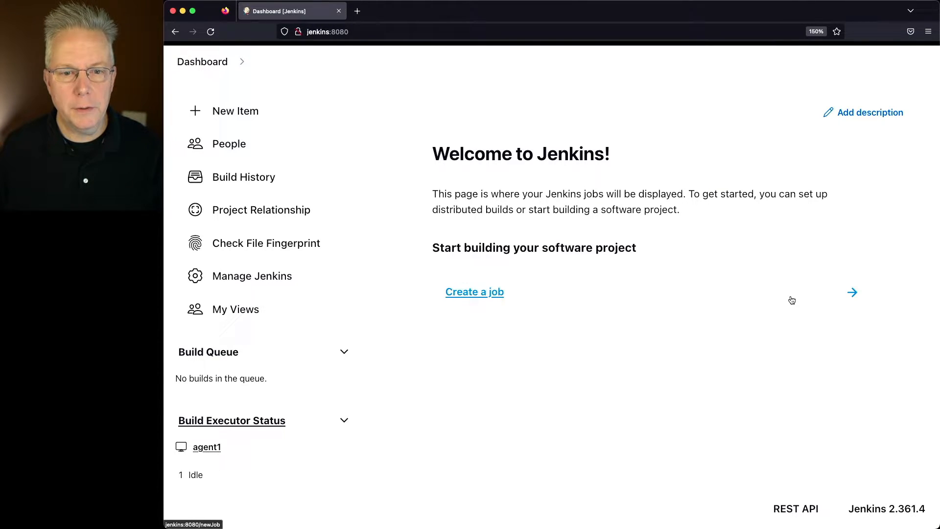
Step: Open Manage Users from Manage Jenkins' Security section, showing only the admin account
click(252, 276)
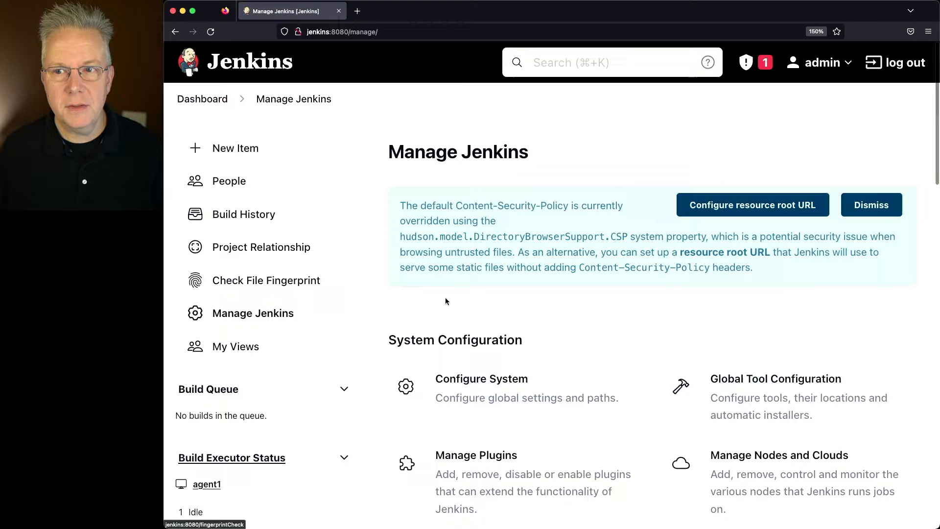
scroll(down, 3)
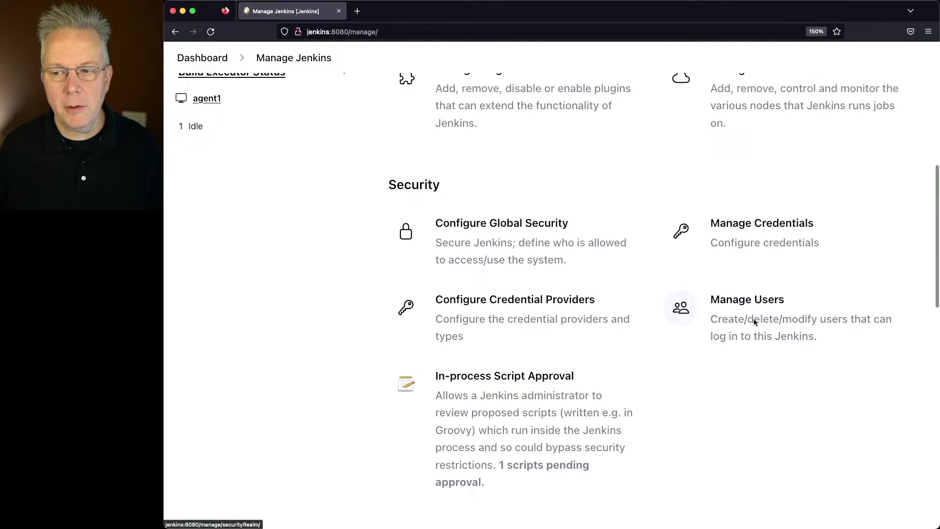
click(747, 299)
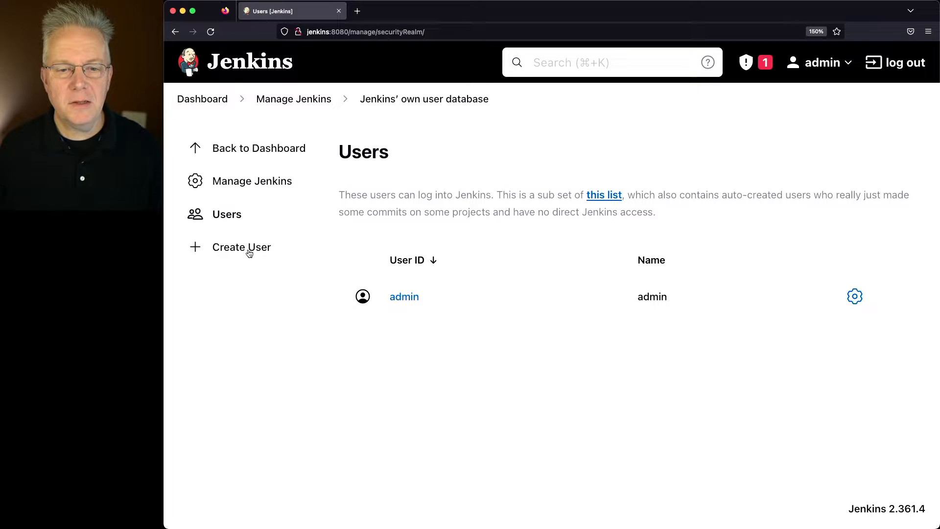
Step: Create the user beta with e-mail b@b through the Create User form
click(241, 246)
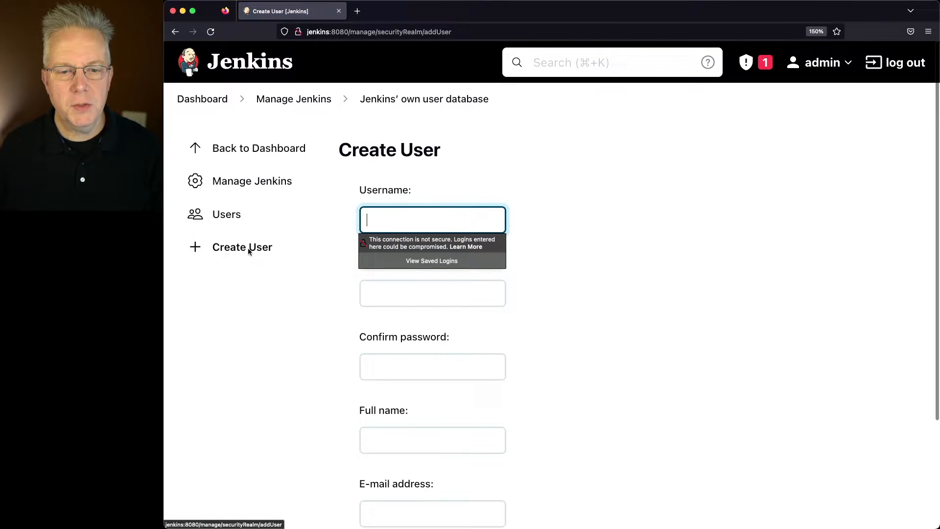
mouse_move(663, 250)
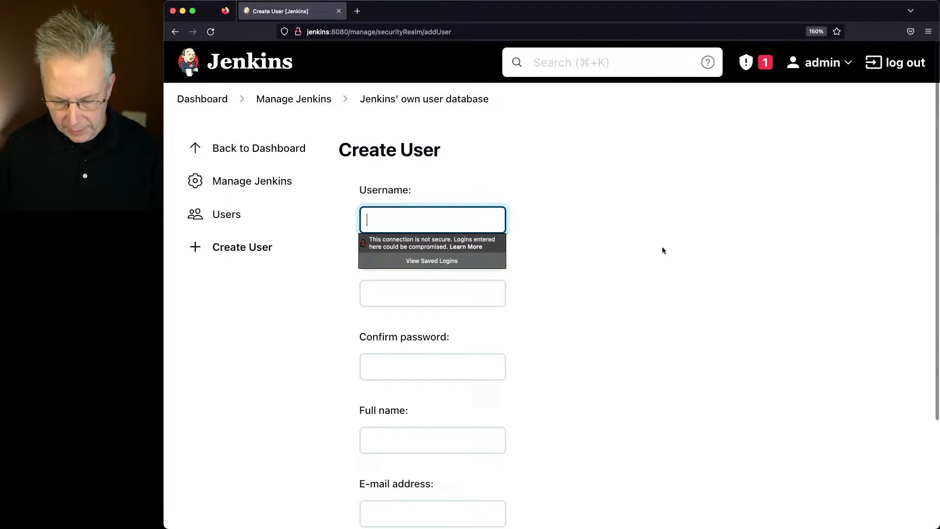
text(beta)
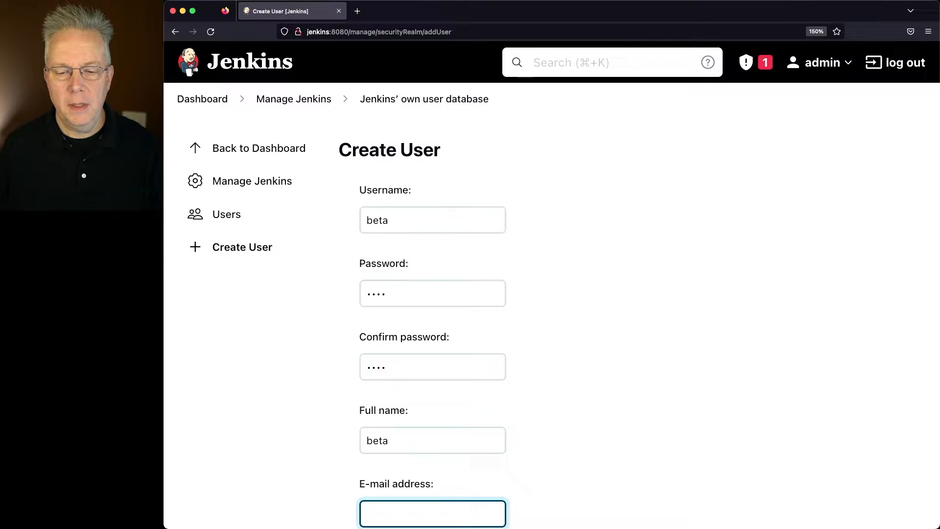
text(b@b.com)
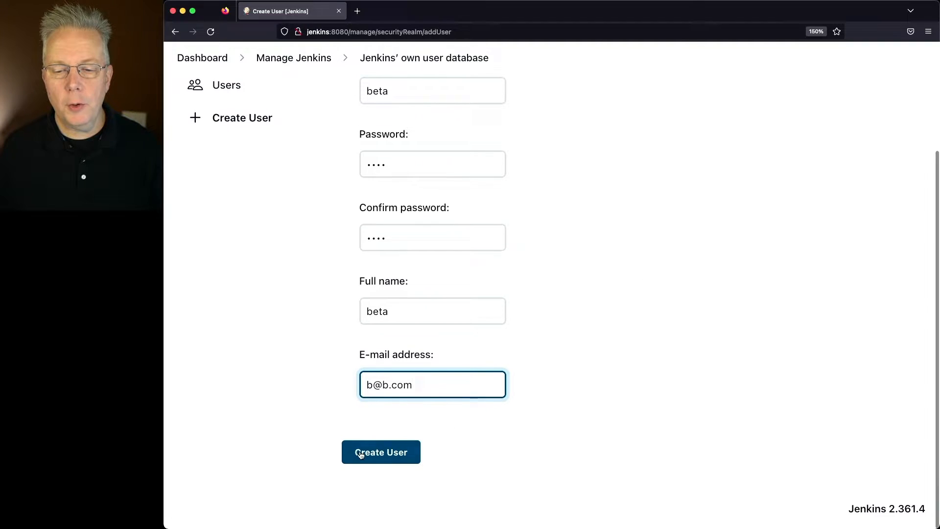
click(381, 452)
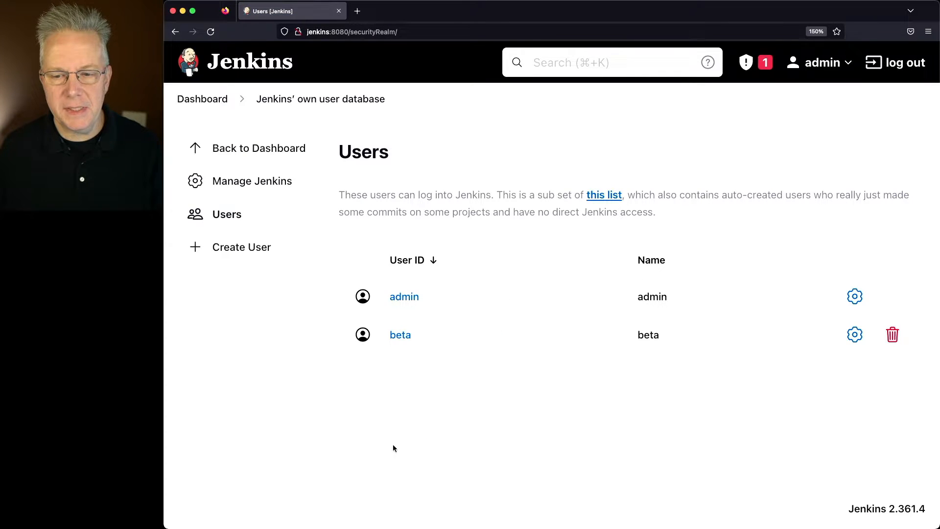
mouse_move(390, 352)
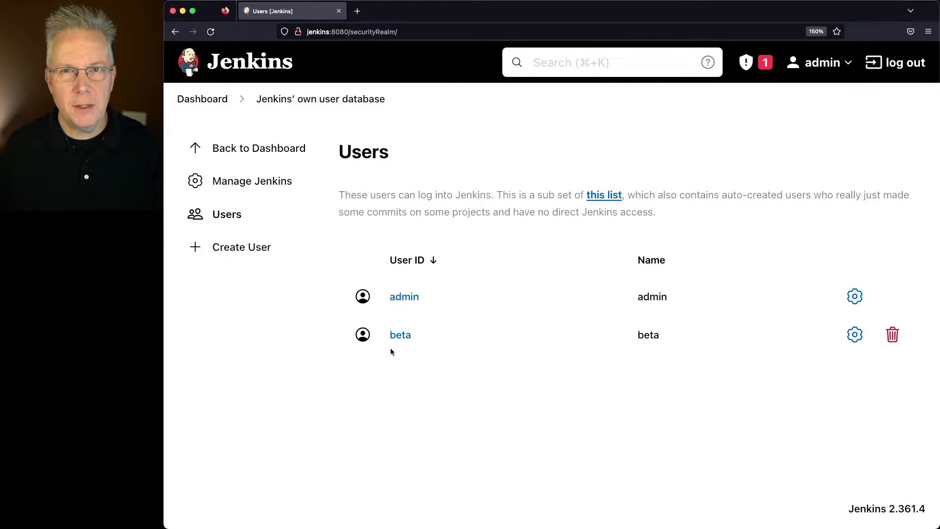
mouse_move(400, 335)
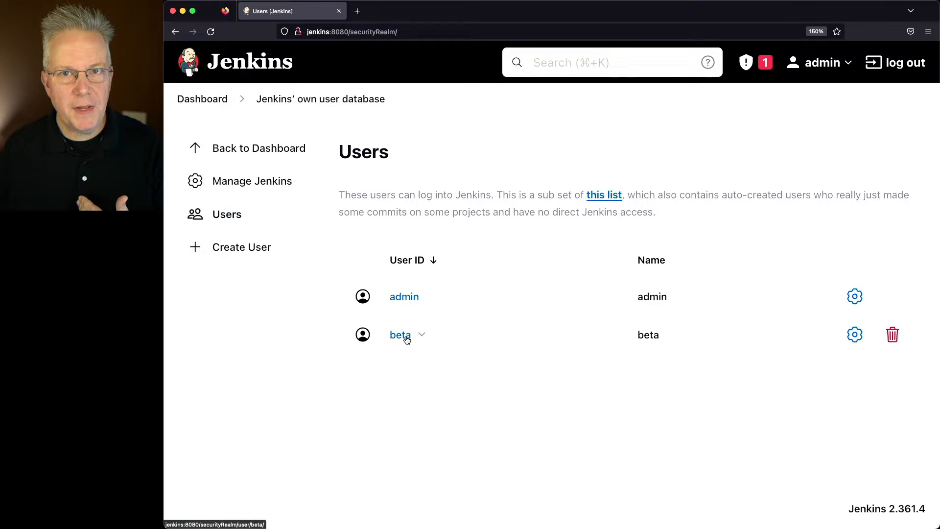
Step: Open beta's Configure page, enter the description 'Beta User 1', and scroll through the settings
click(400, 335)
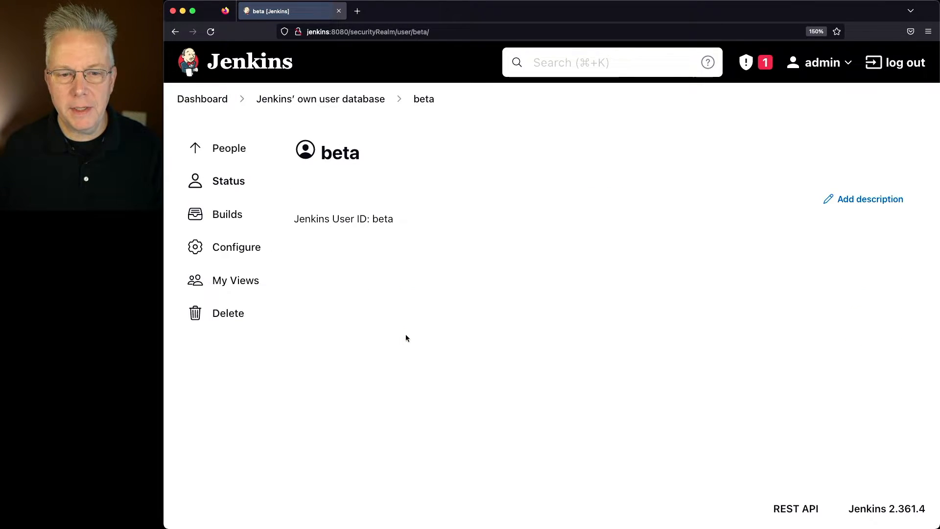
click(235, 280)
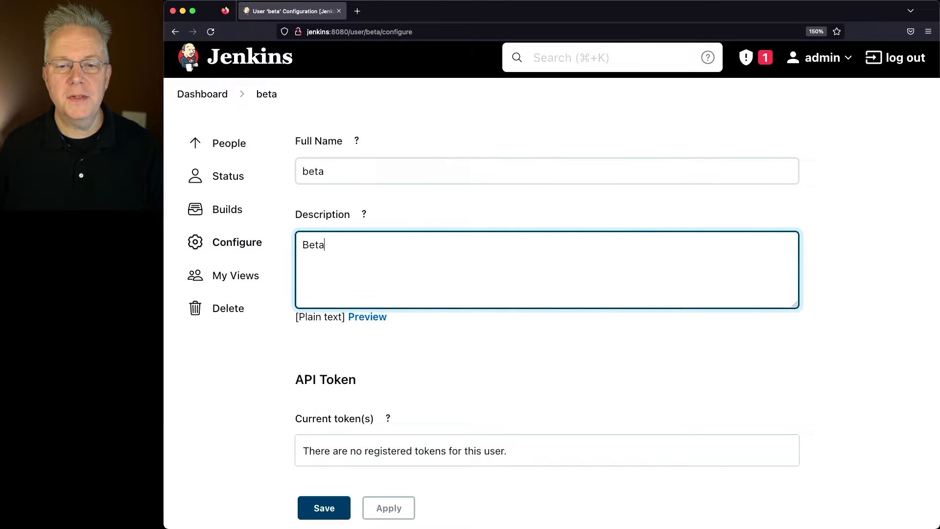
text(User 1)
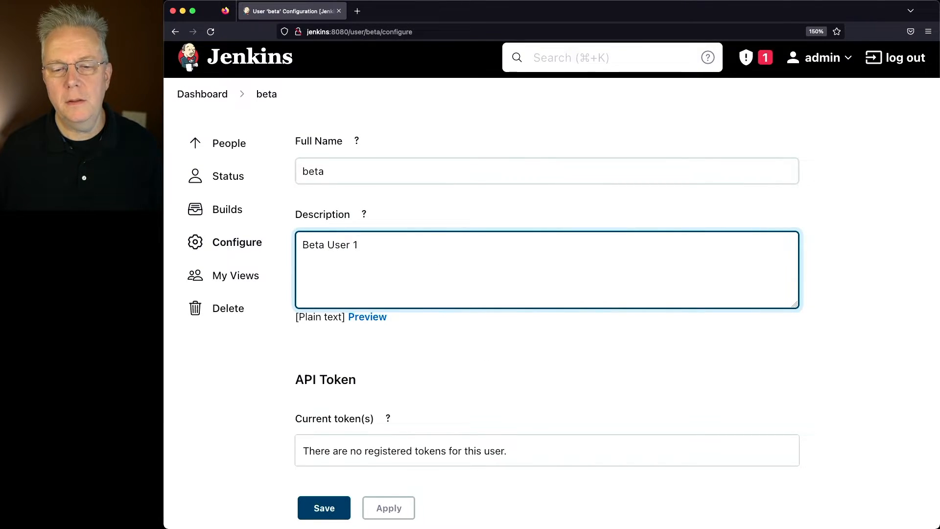
scroll(down, 3)
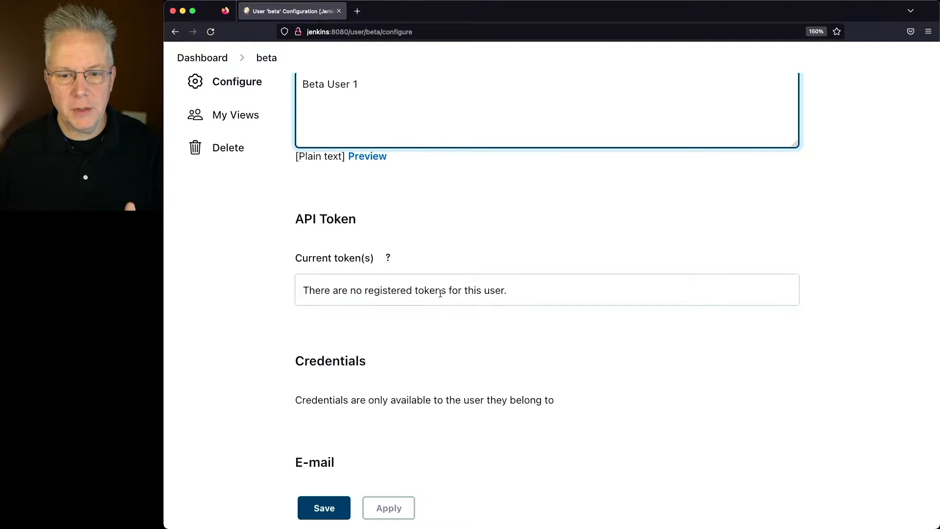
scroll(down, 3)
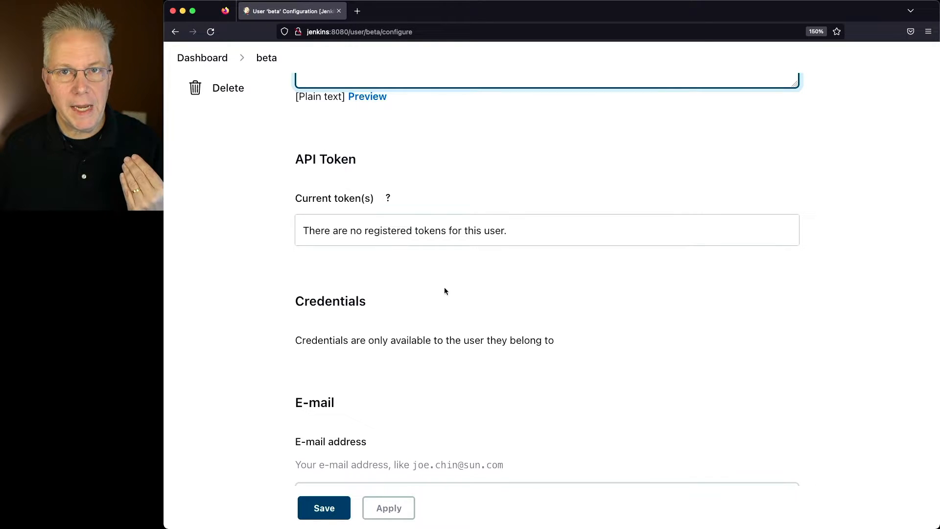
mouse_move(459, 308)
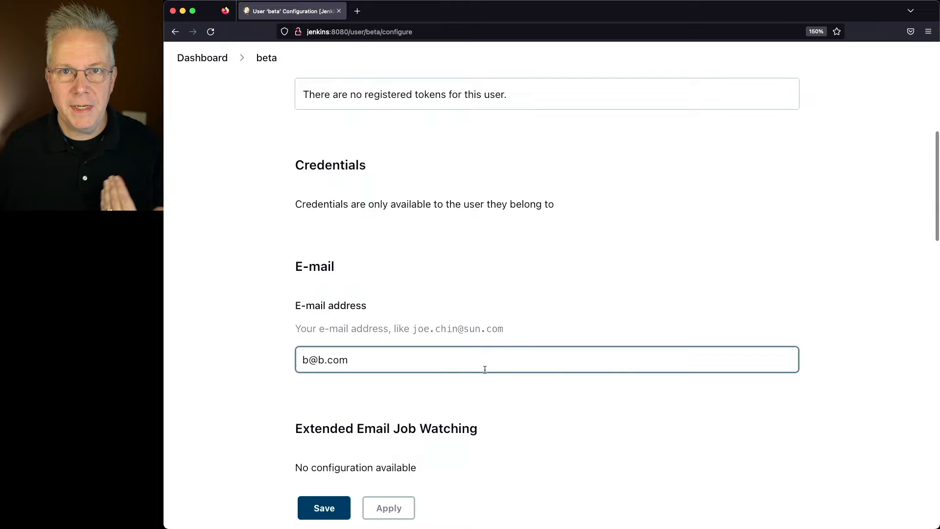
scroll(down, 3)
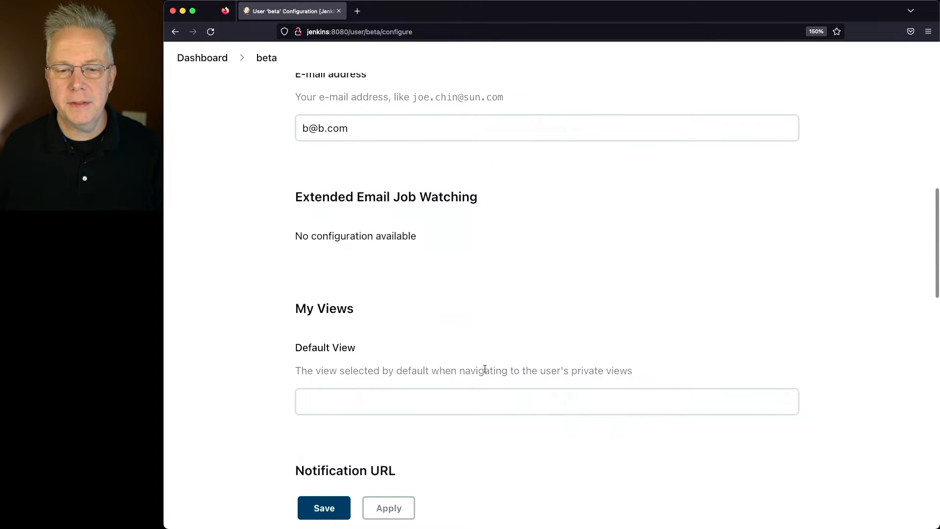
scroll(down, 3)
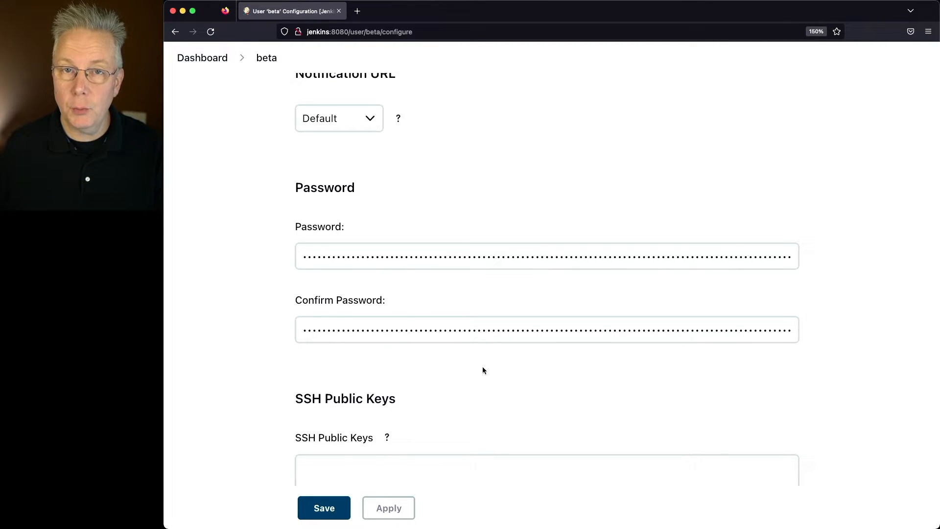
Step: Review beta's settings, including the password field, and save the configuration
click(393, 256)
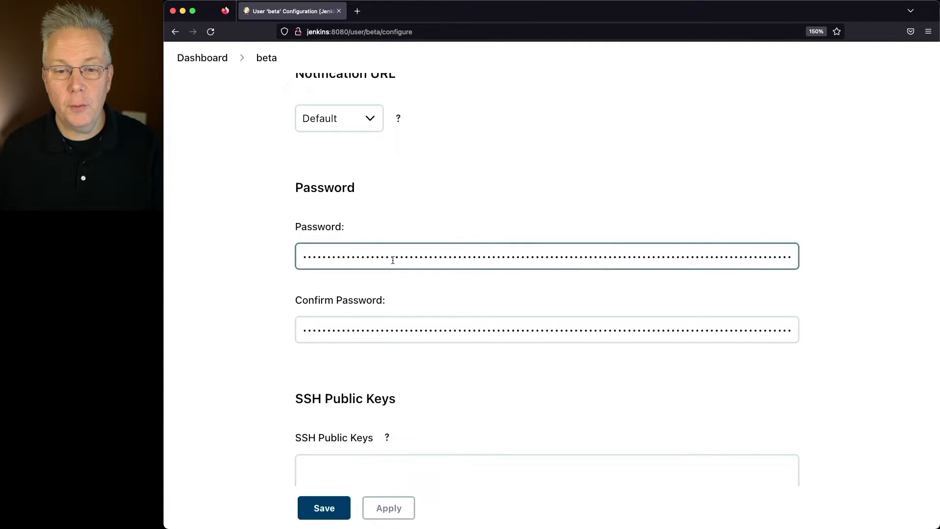
scroll(down, 3)
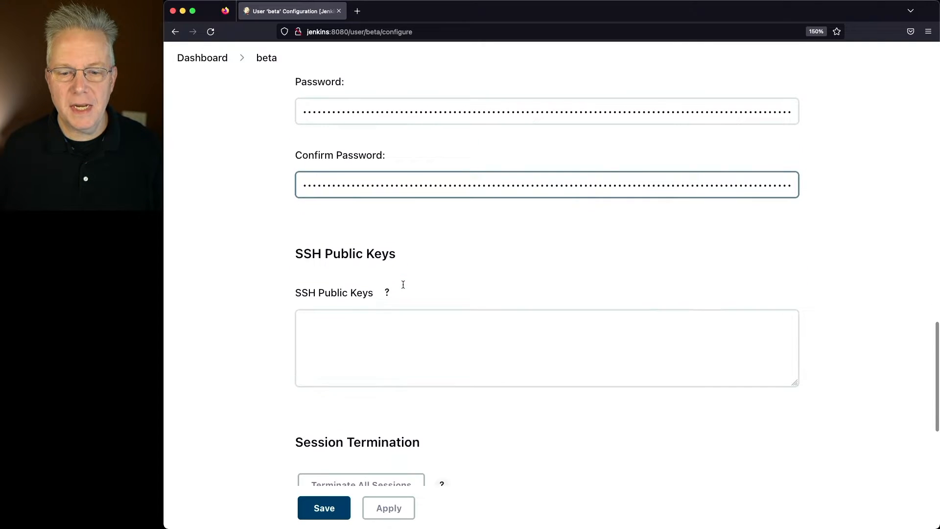
scroll(down, 3)
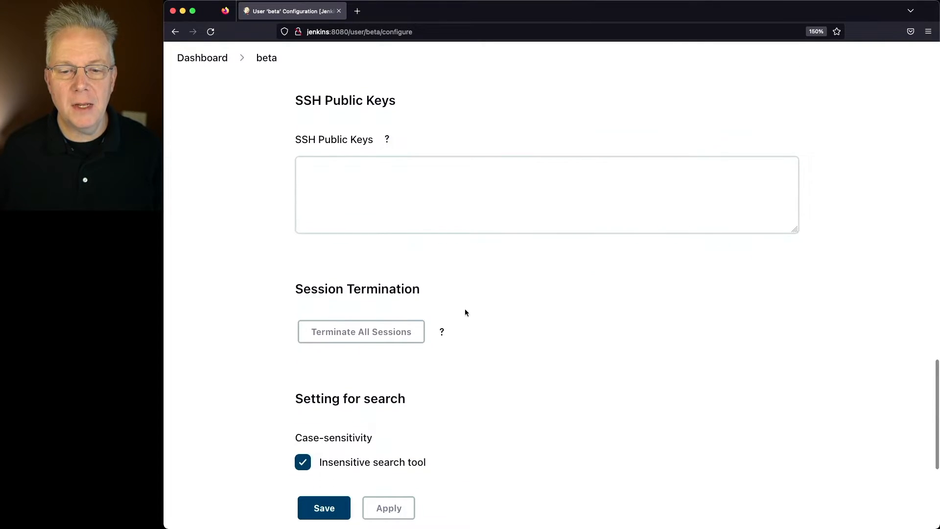
scroll(up, 3)
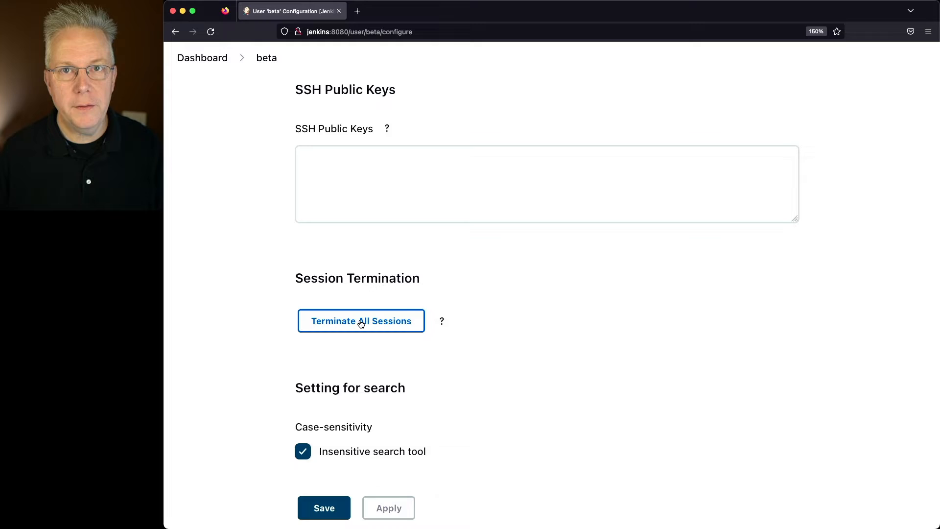
scroll(down, 3)
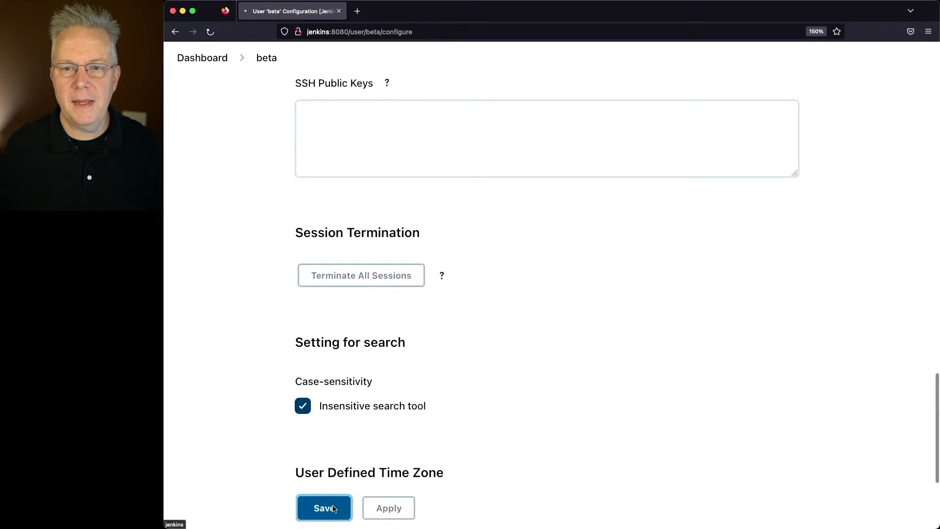
click(324, 508)
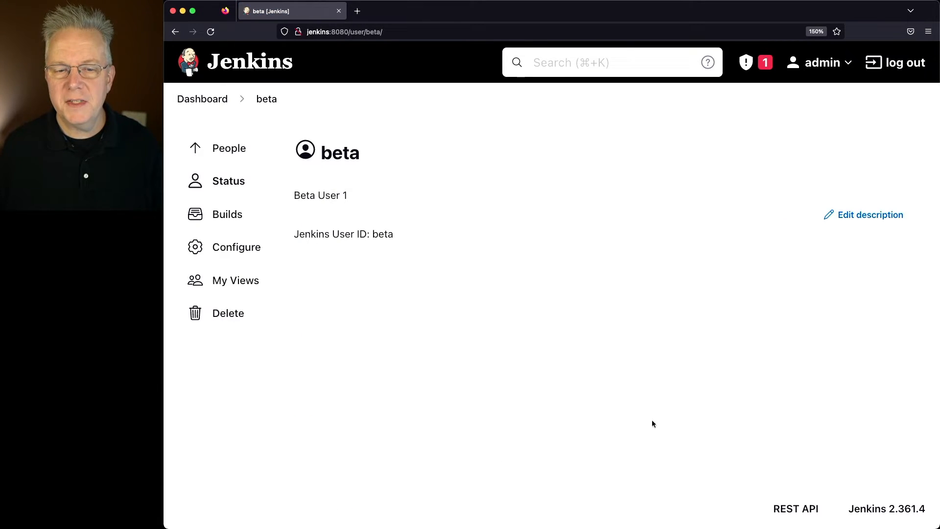
mouse_move(362, 195)
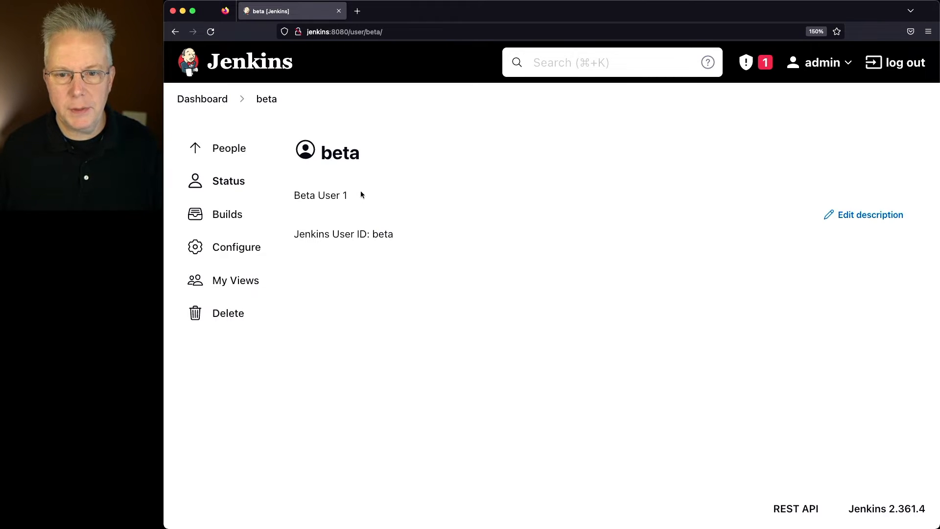
mouse_move(228, 154)
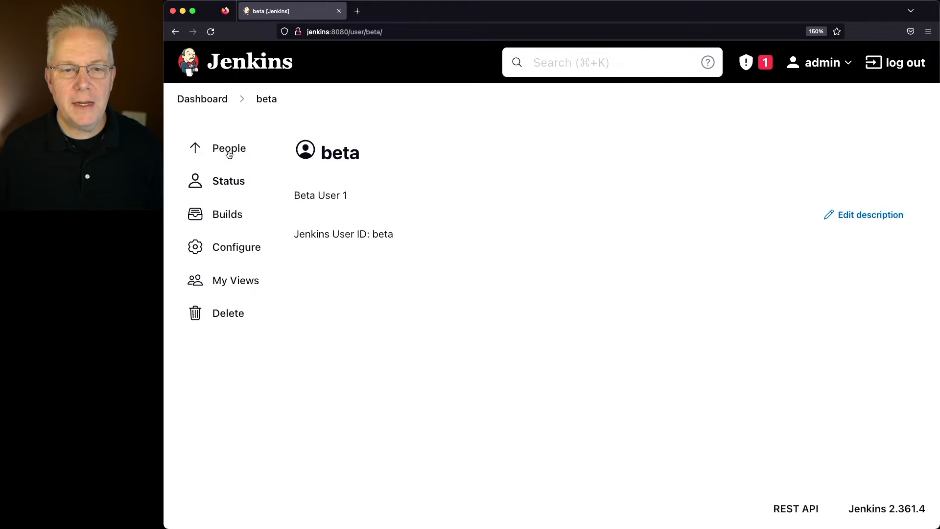
Step: Open People from beta's sidebar to see beta and admin listed
click(229, 148)
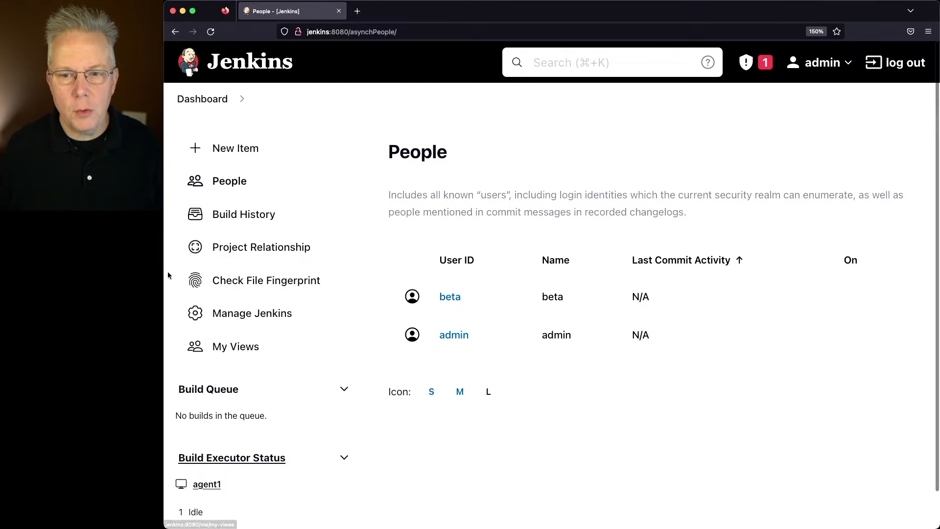
mouse_move(473, 273)
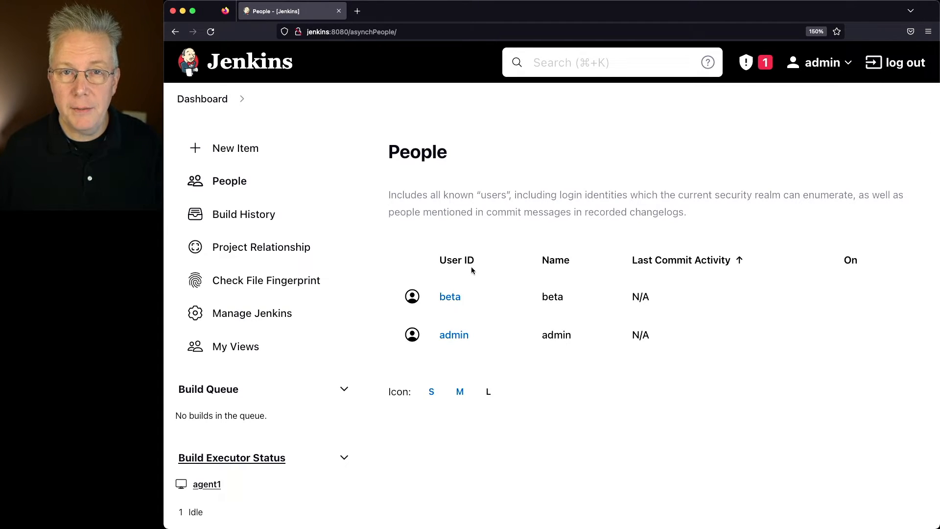
mouse_move(419, 201)
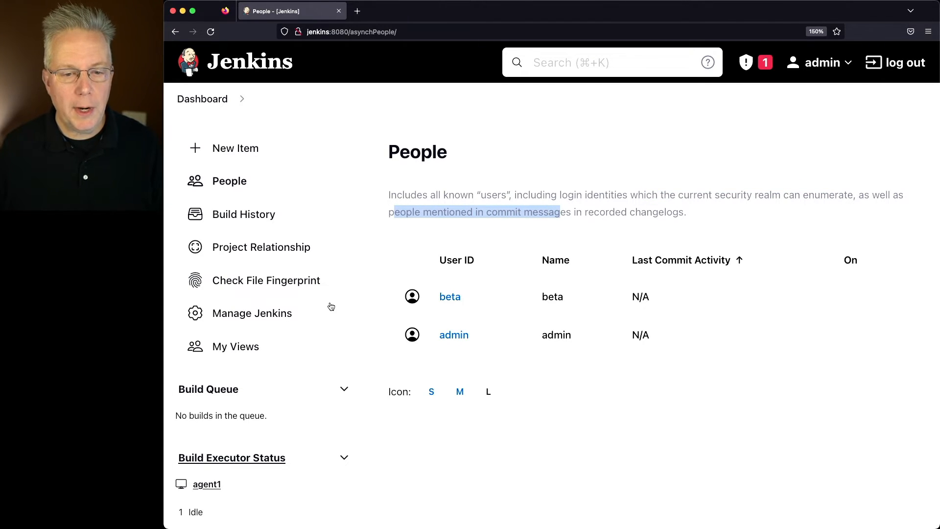
mouse_move(478, 356)
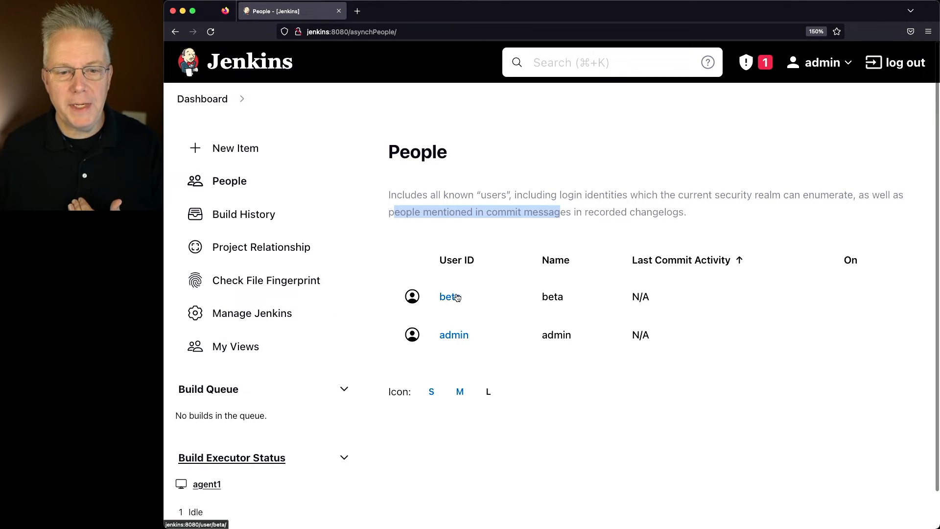
Step: Return to the Users list through Manage Jenkins' Security section
click(252, 313)
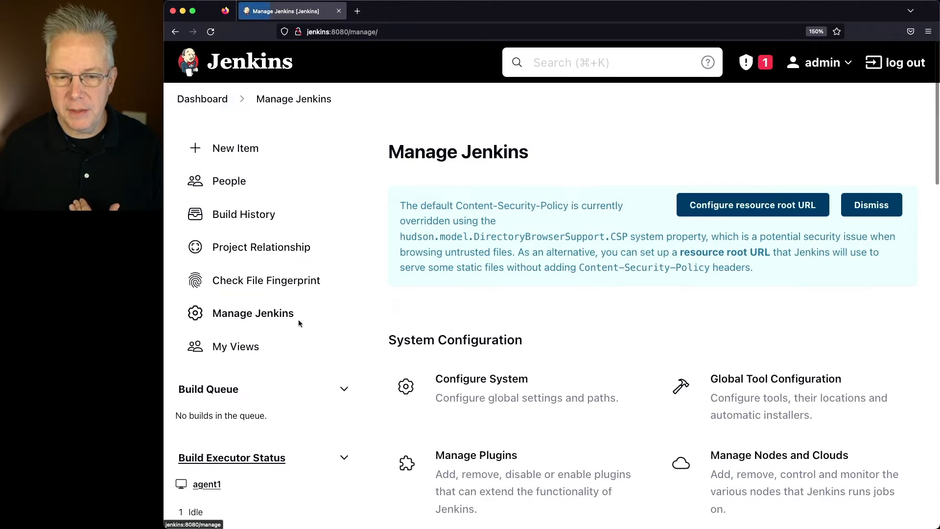
scroll(down, 3)
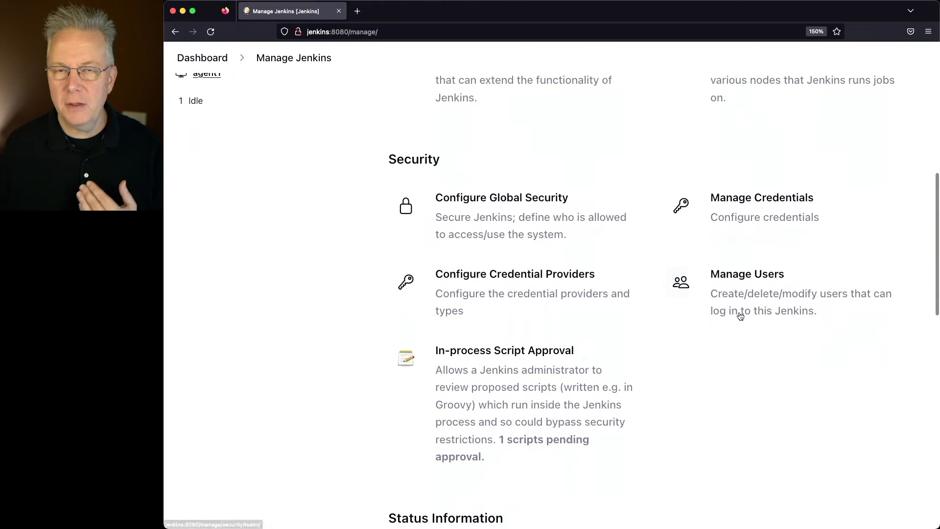
click(746, 274)
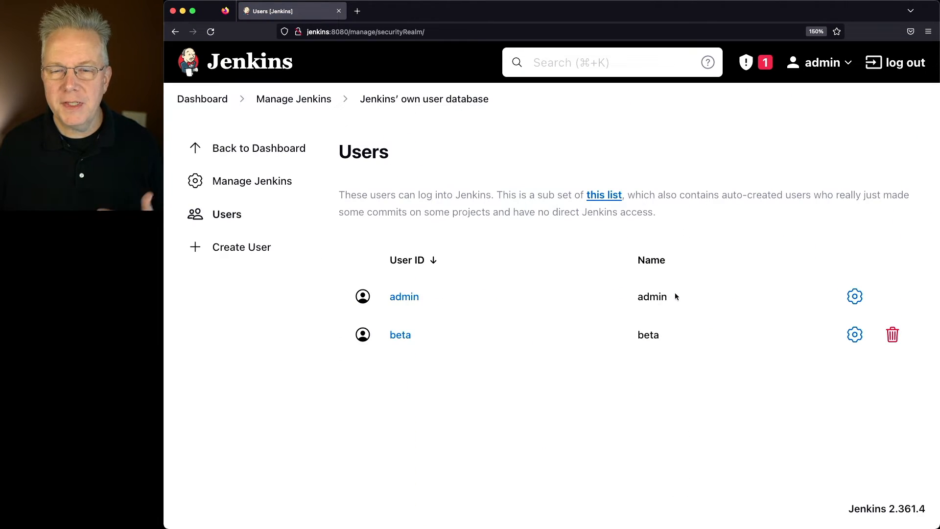
mouse_move(428, 188)
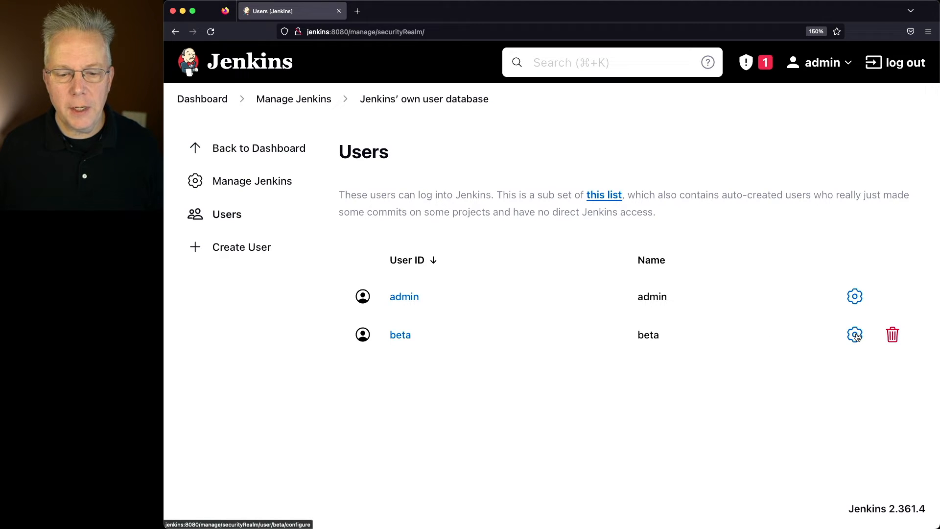
Step: Delete user beta with the trash icon and confirm with Yes
click(854, 335)
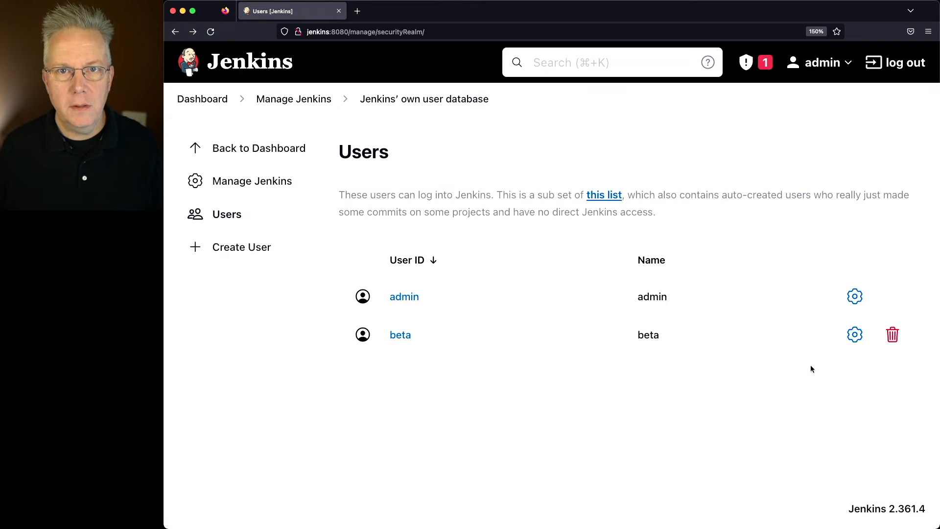
mouse_move(874, 348)
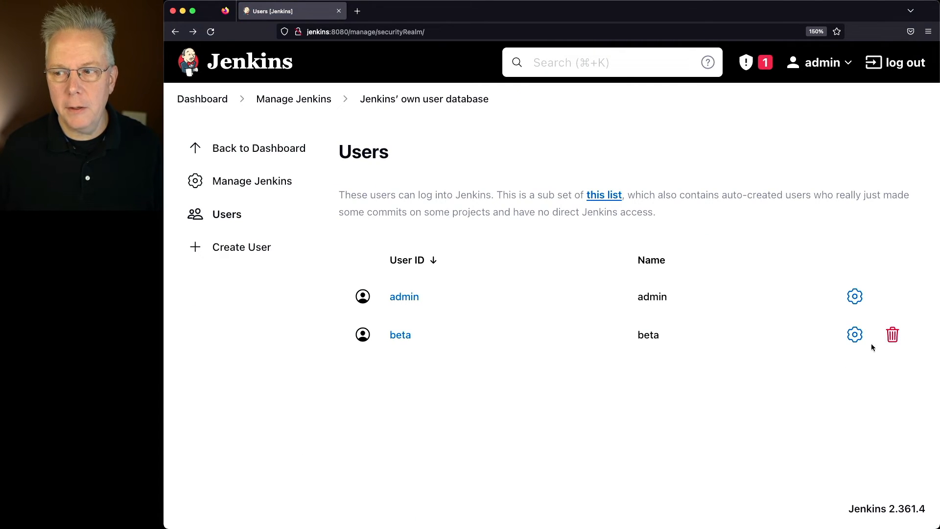
click(893, 334)
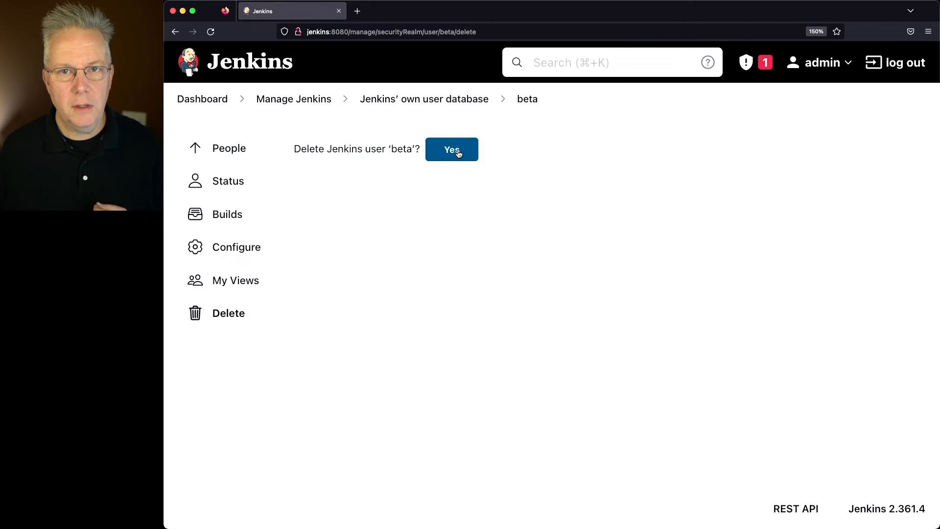
click(452, 149)
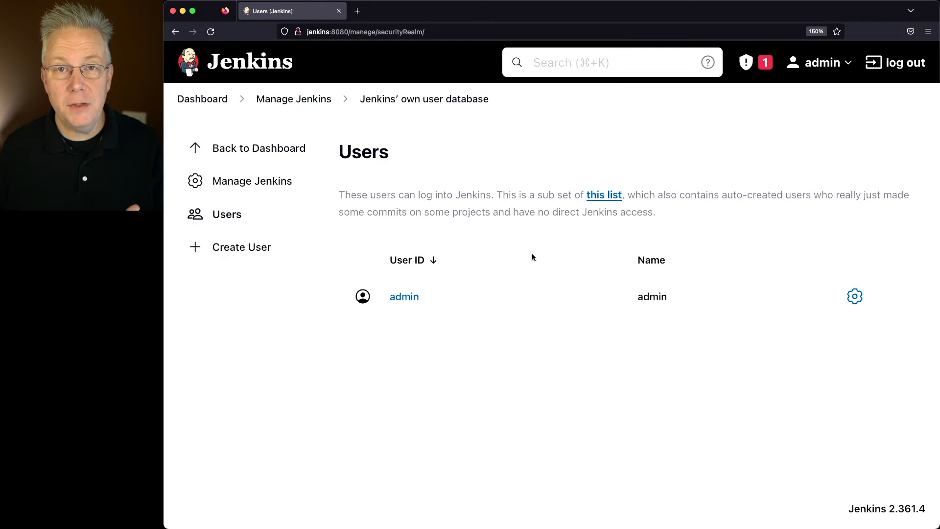